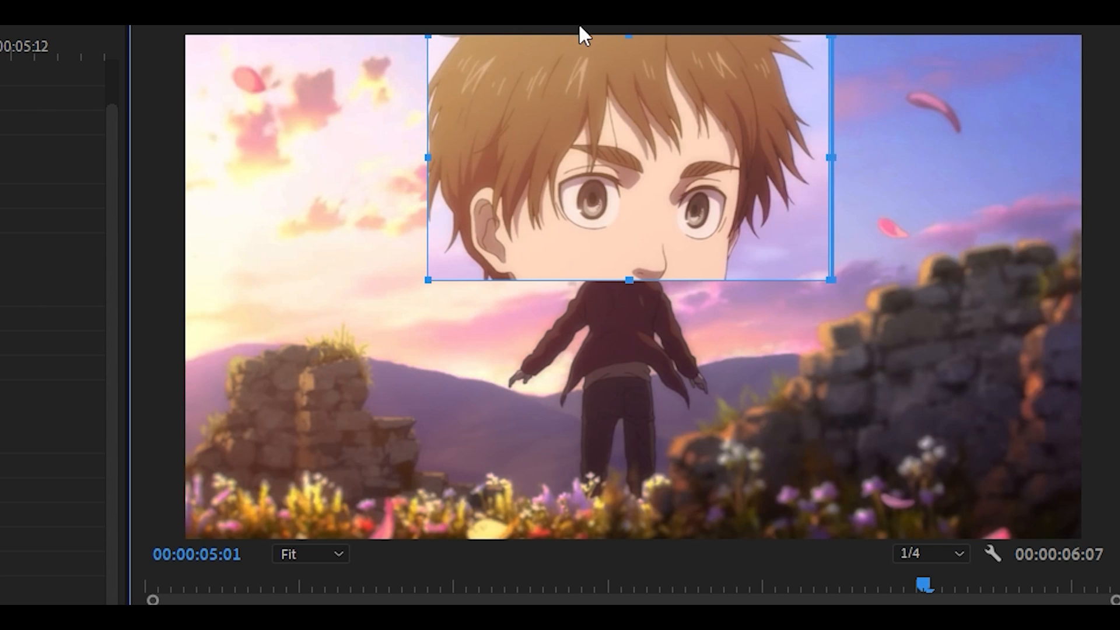
Pull the crop's top edge down to the hair and the left edge in toward the eyes
{"action": "left_click_drag", "start_coordinate": [628, 37], "coordinate": [627, 112]}
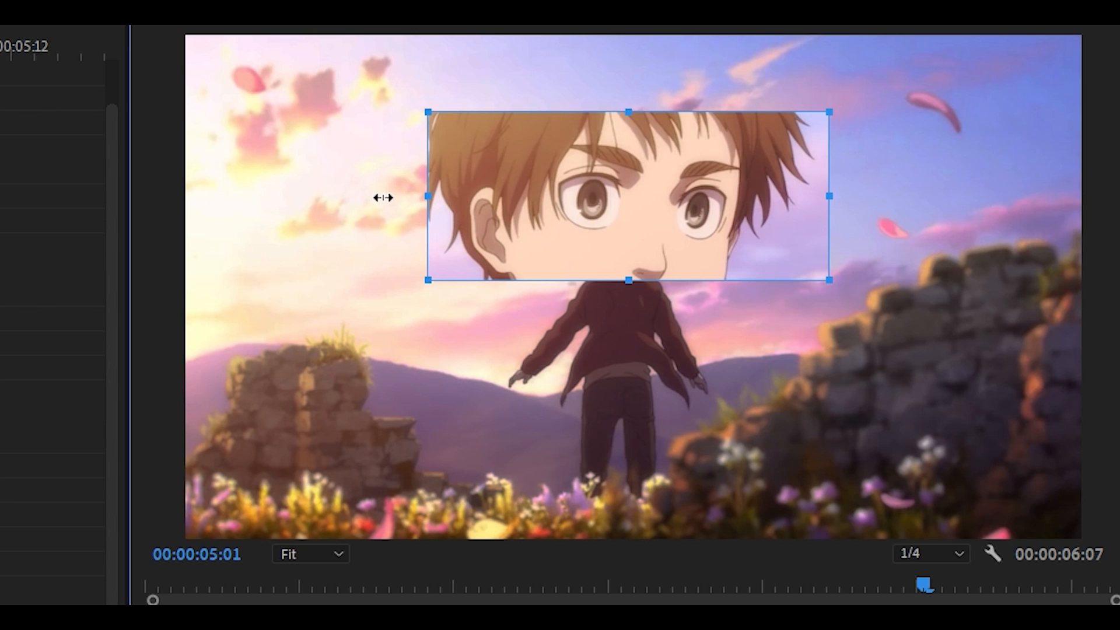
{"action": "left_click_drag", "start_coordinate": [425, 196], "coordinate": [341, 196]}
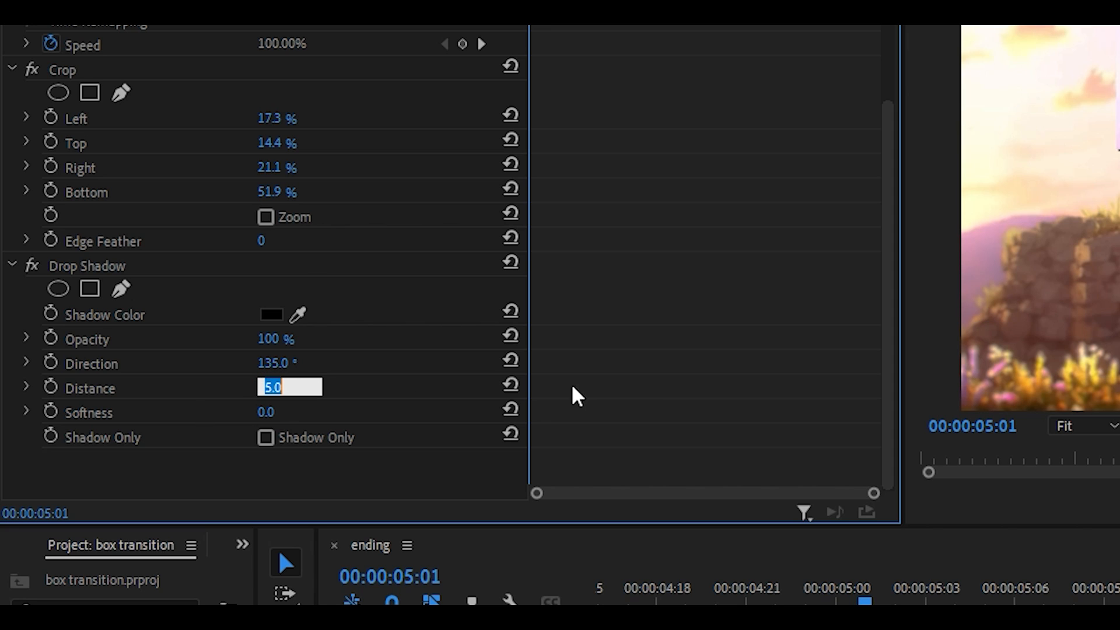
Set the Drop Shadow distance to 12.0 on the cropped eye box
{"action": "type", "text": "12.0"}
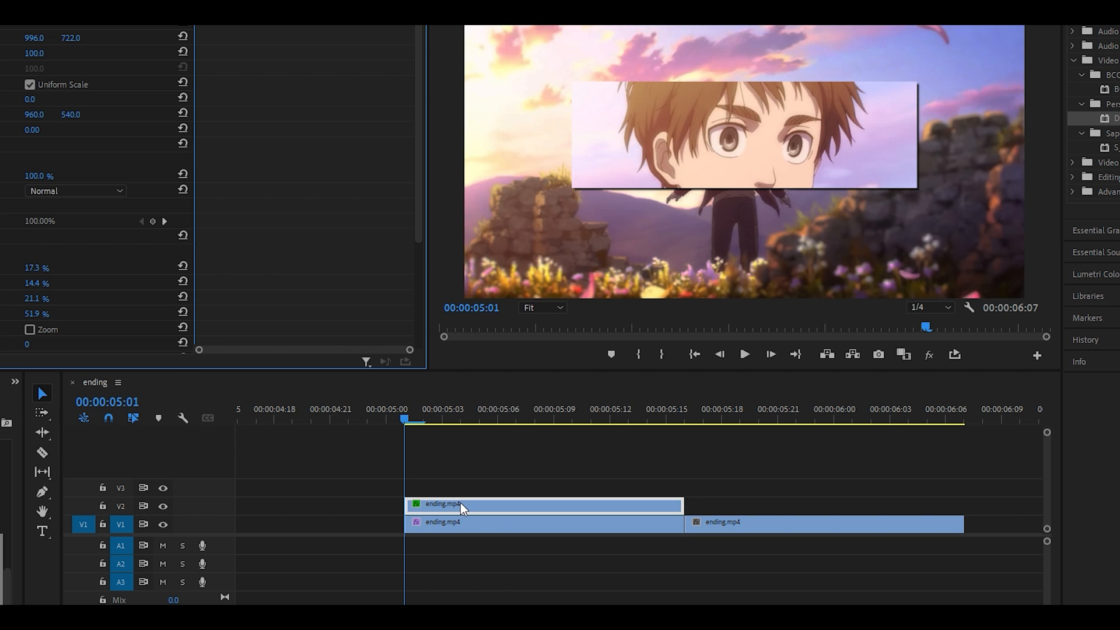
Nest the V2 eye-box clip into its own nested sequence
{"action": "right_click", "coordinate": [462, 505]}
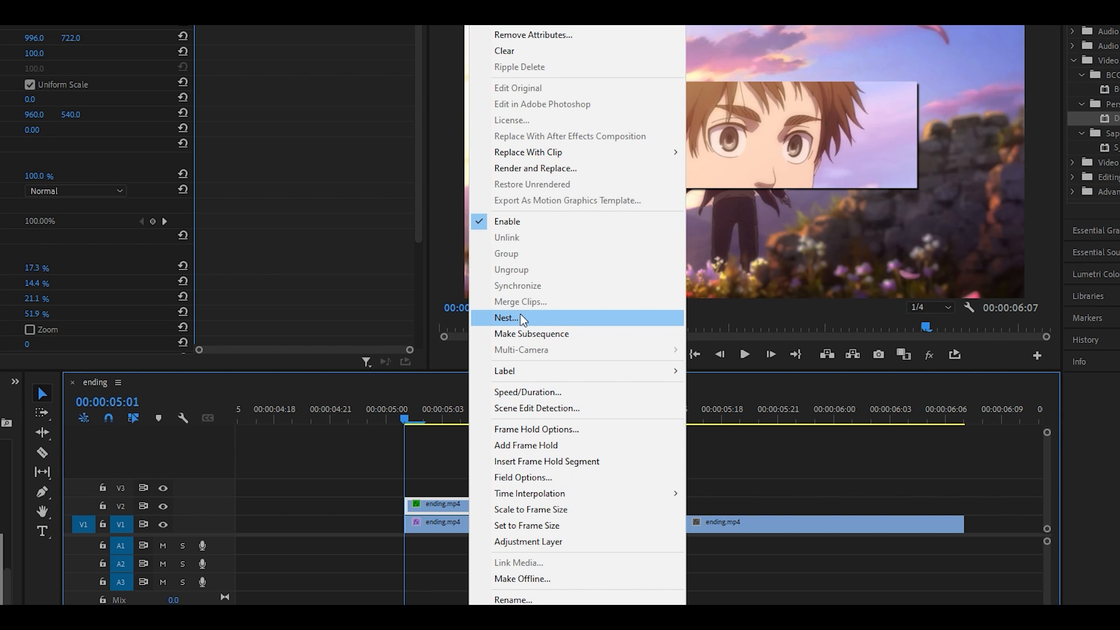
{"action": "left_click", "coordinate": [505, 318]}
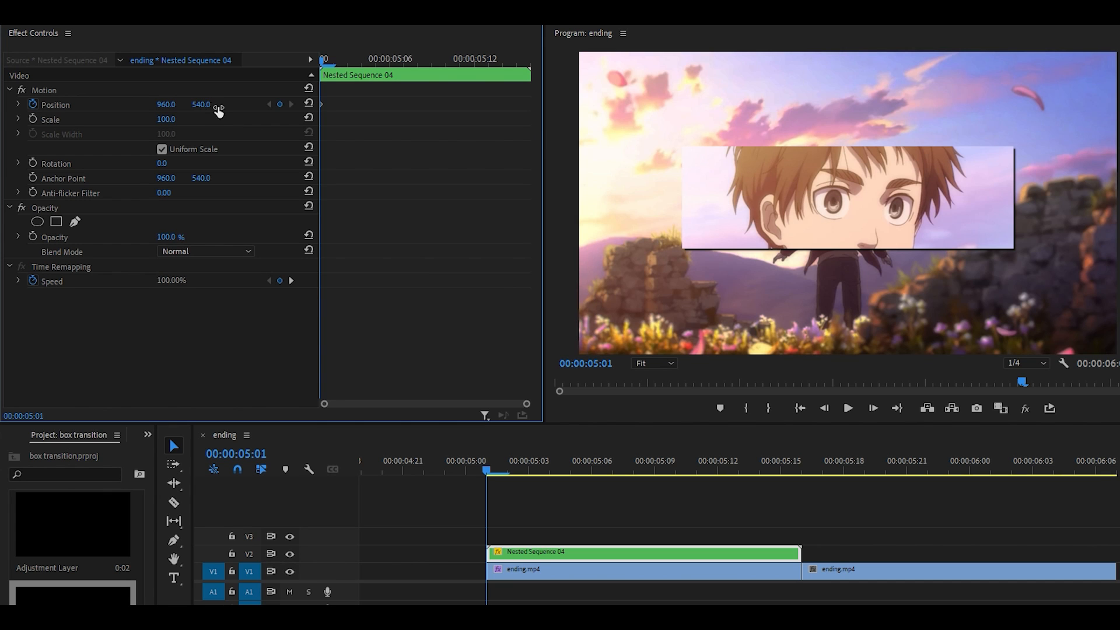
Keyframe Position from Y 1292 below frame up to 540, easing the velocity graph to start fast and settle
{"action": "left_click_drag", "start_coordinate": [200, 104], "coordinate": [201, 104]}
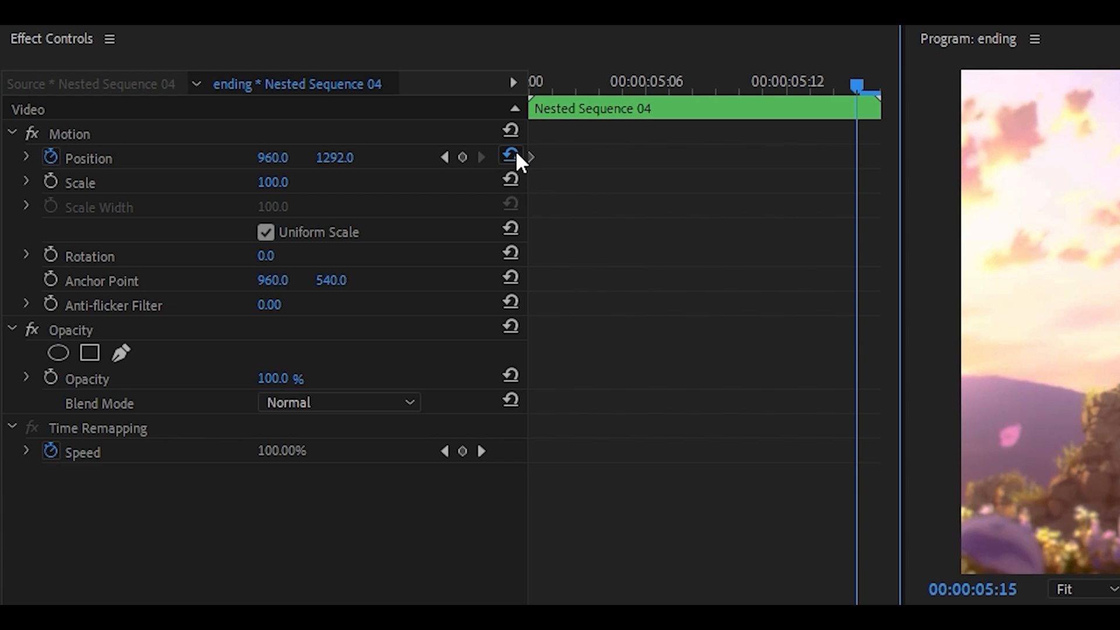
{"action": "left_click", "coordinate": [509, 158]}
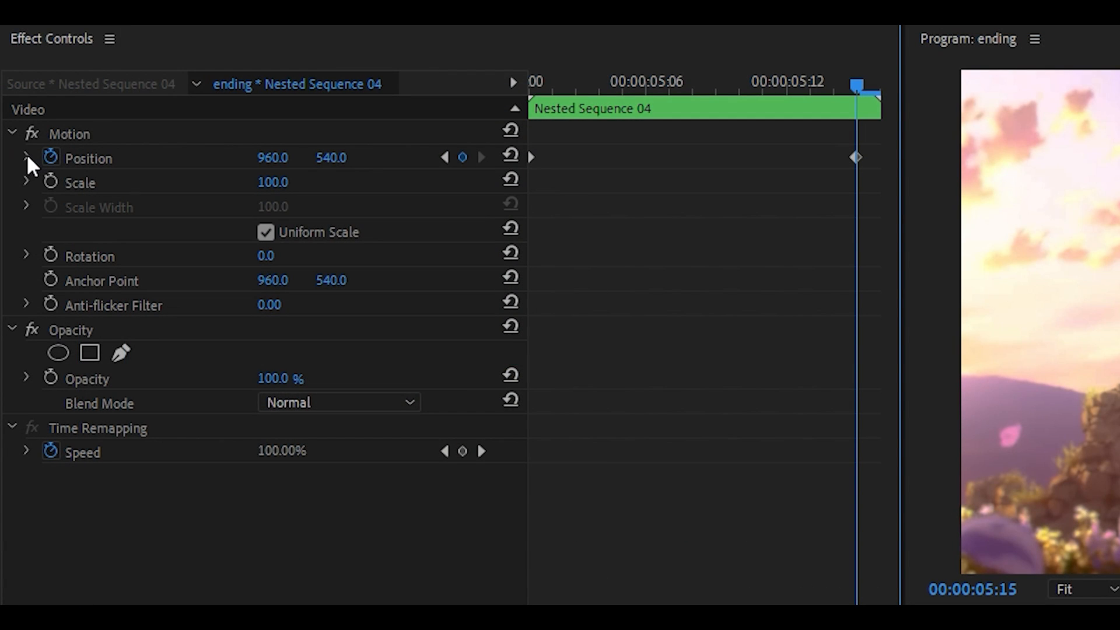
{"action": "left_click", "coordinate": [26, 158]}
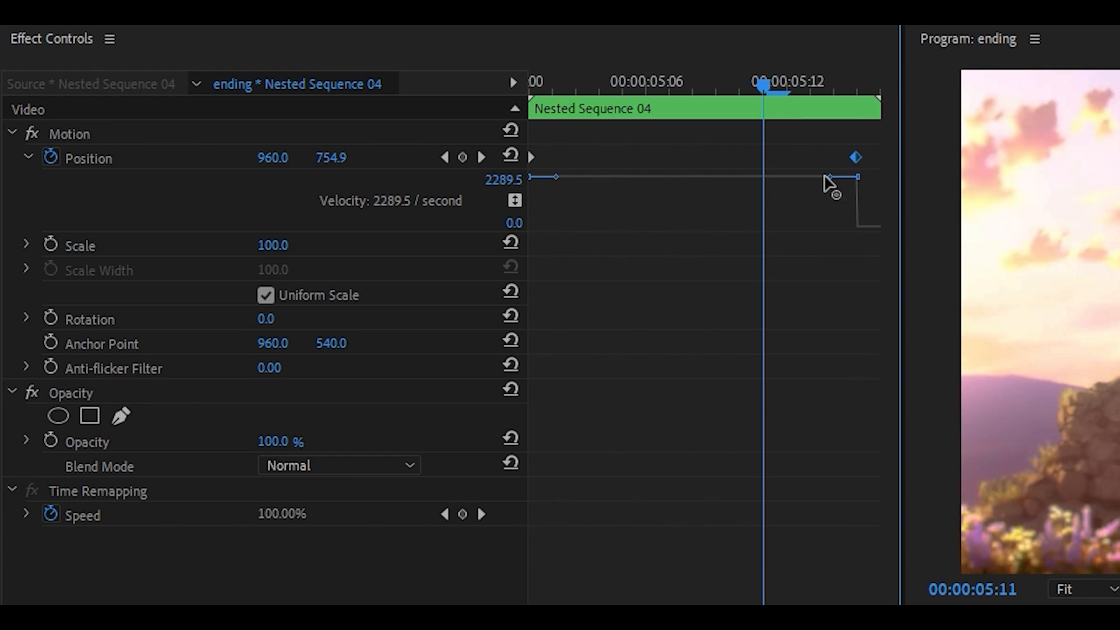
{"action": "left_click_drag", "start_coordinate": [829, 182], "coordinate": [821, 205]}
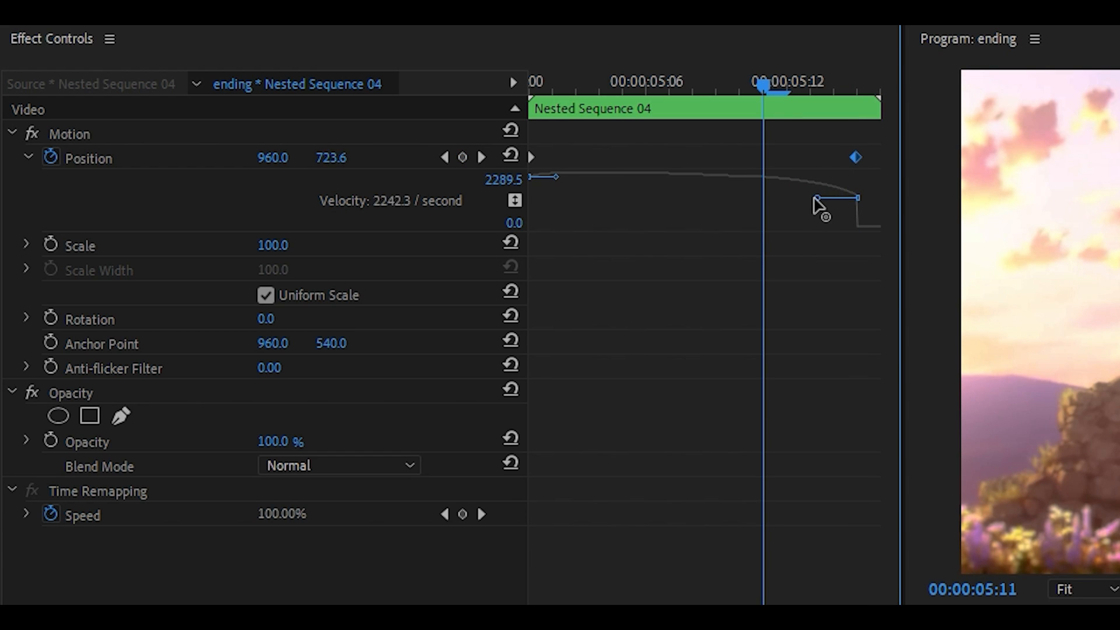
{"action": "left_click_drag", "start_coordinate": [816, 200], "coordinate": [858, 227]}
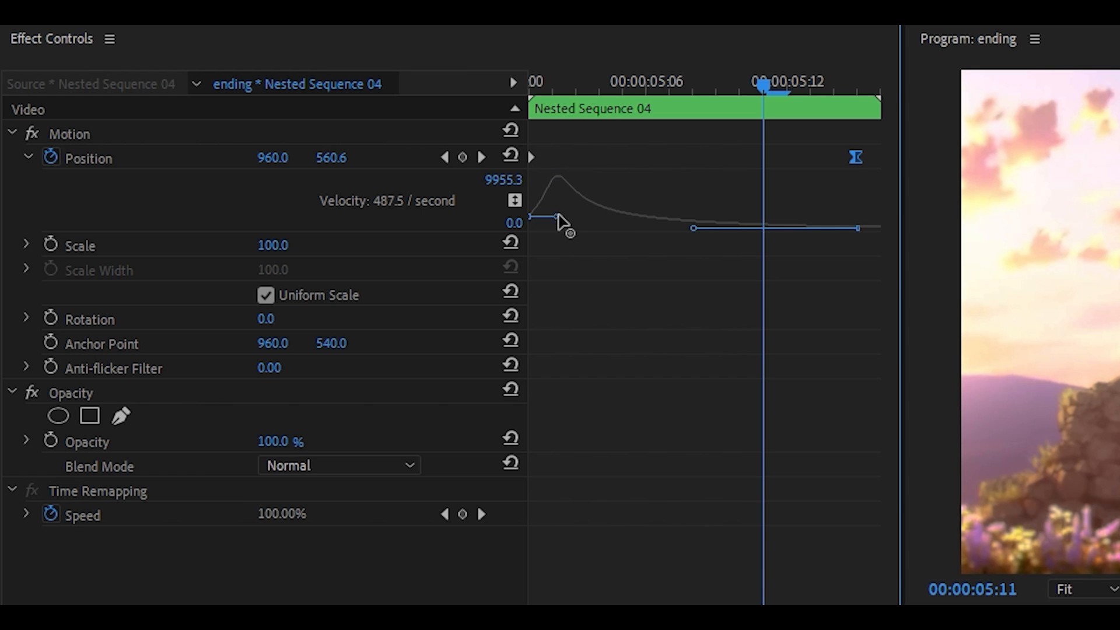
{"action": "left_click_drag", "start_coordinate": [558, 217], "coordinate": [552, 236]}
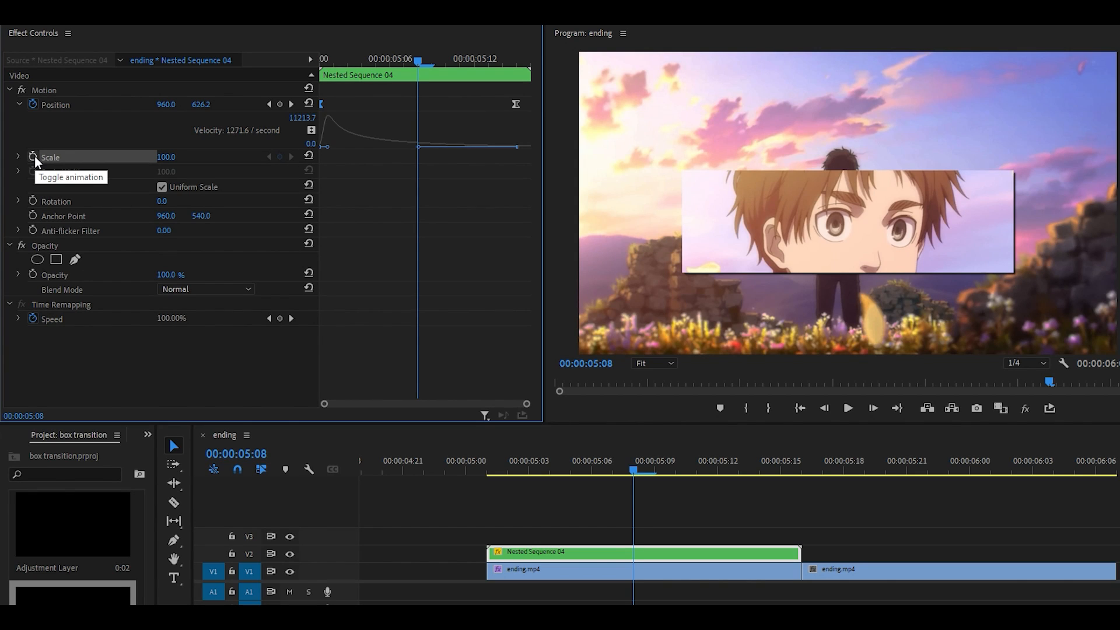
Keyframe the nest's Scale from mid-slide up to 140 at its end and reveal its speed graph
{"action": "left_click", "coordinate": [32, 156]}
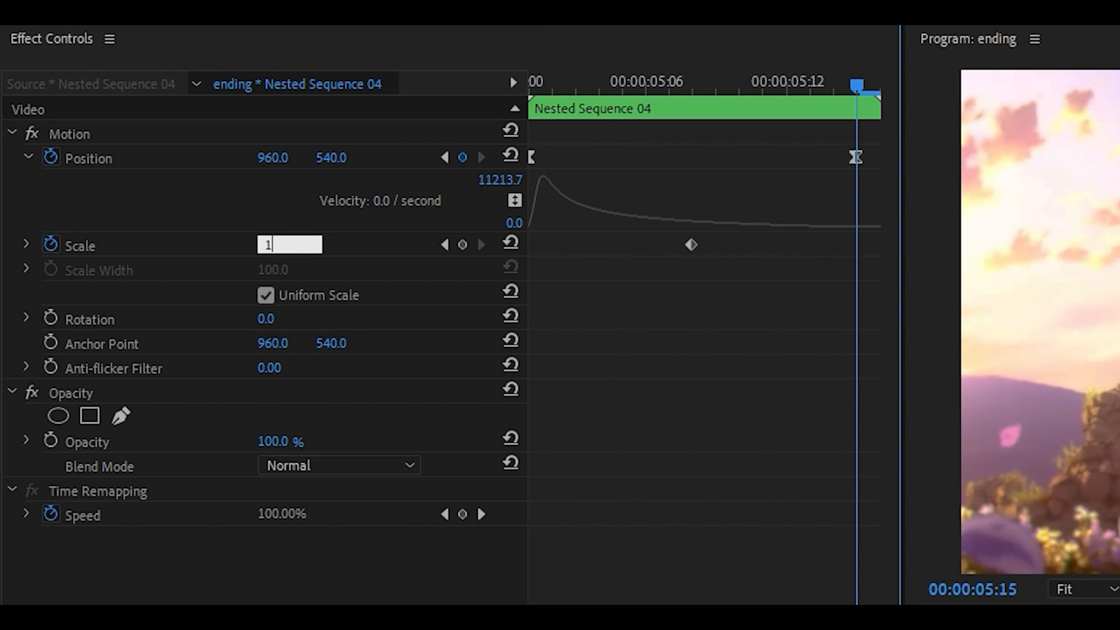
{"action": "type", "text": "140.0"}
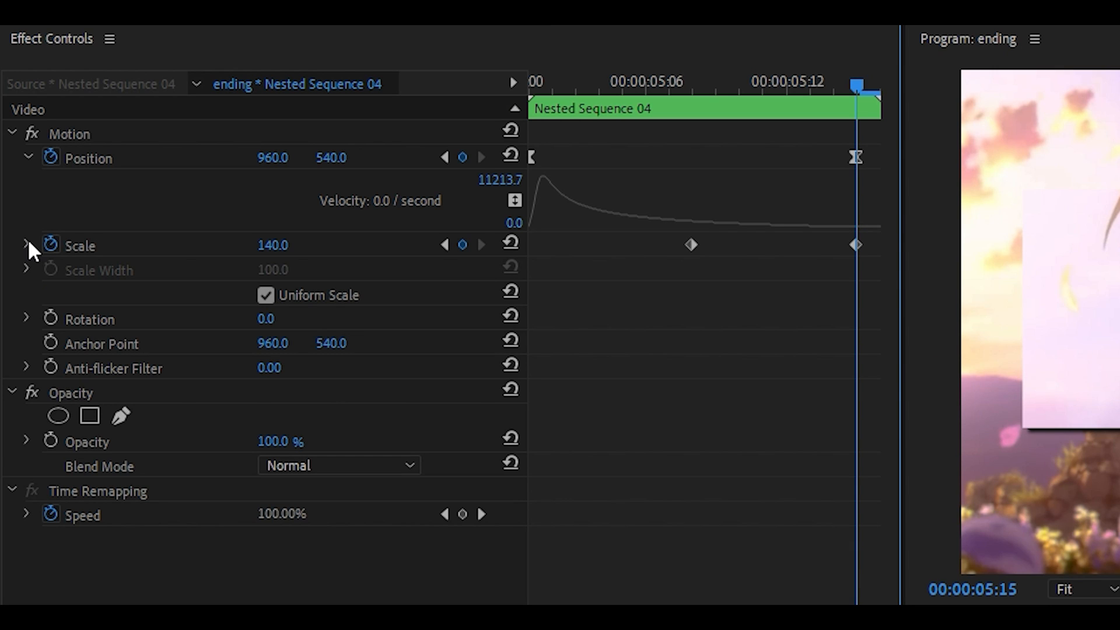
{"action": "left_click", "coordinate": [27, 245]}
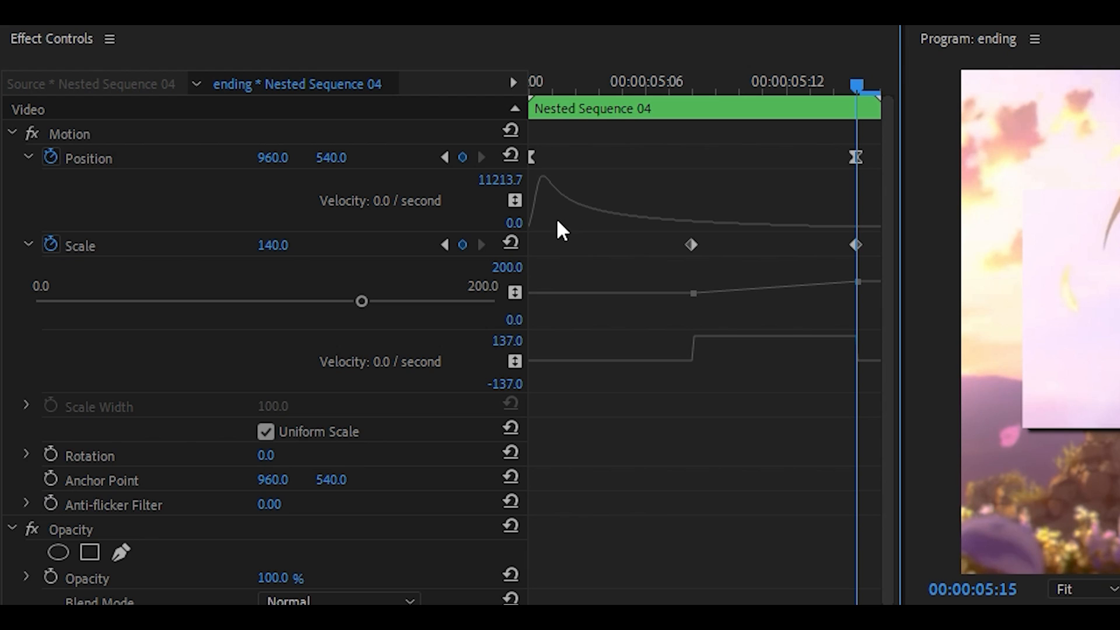
{"action": "left_click", "coordinate": [692, 245]}
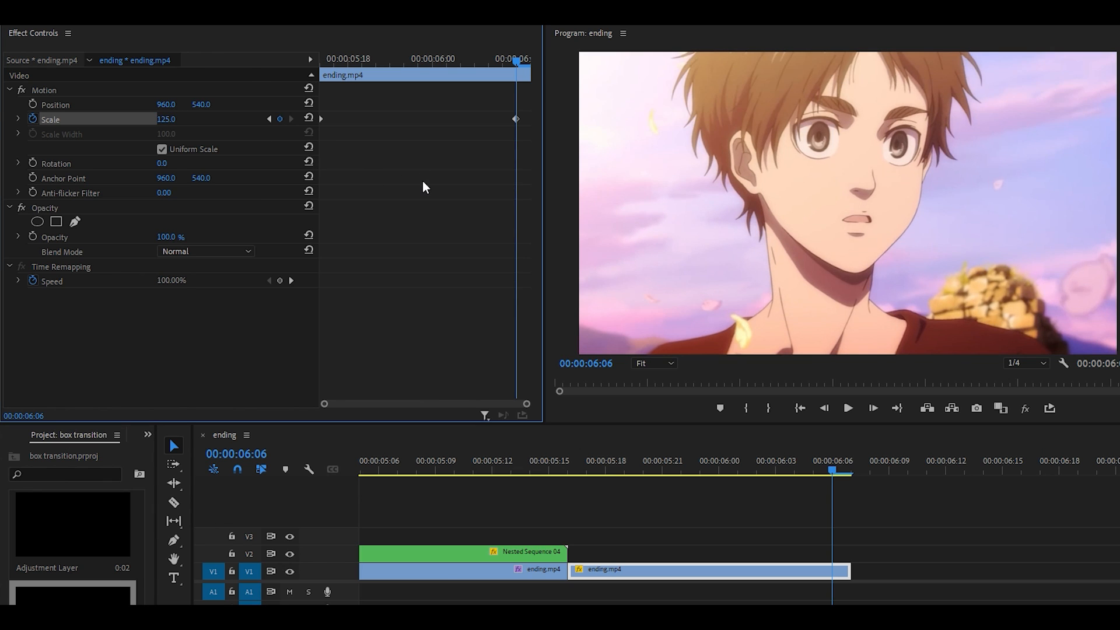
Keyframe the second ending.mp4 clip's Scale to reach 125 by its end
{"action": "left_click", "coordinate": [17, 119]}
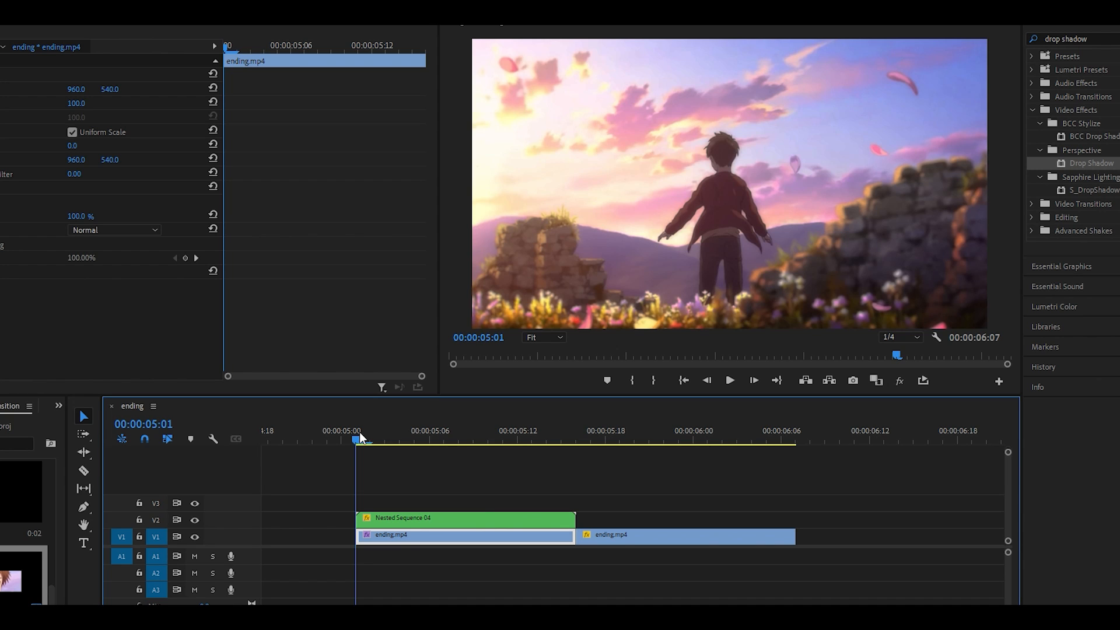
Place the playhead near the nest's end to cut off a short twitch piece
{"action": "left_click", "coordinate": [504, 438]}
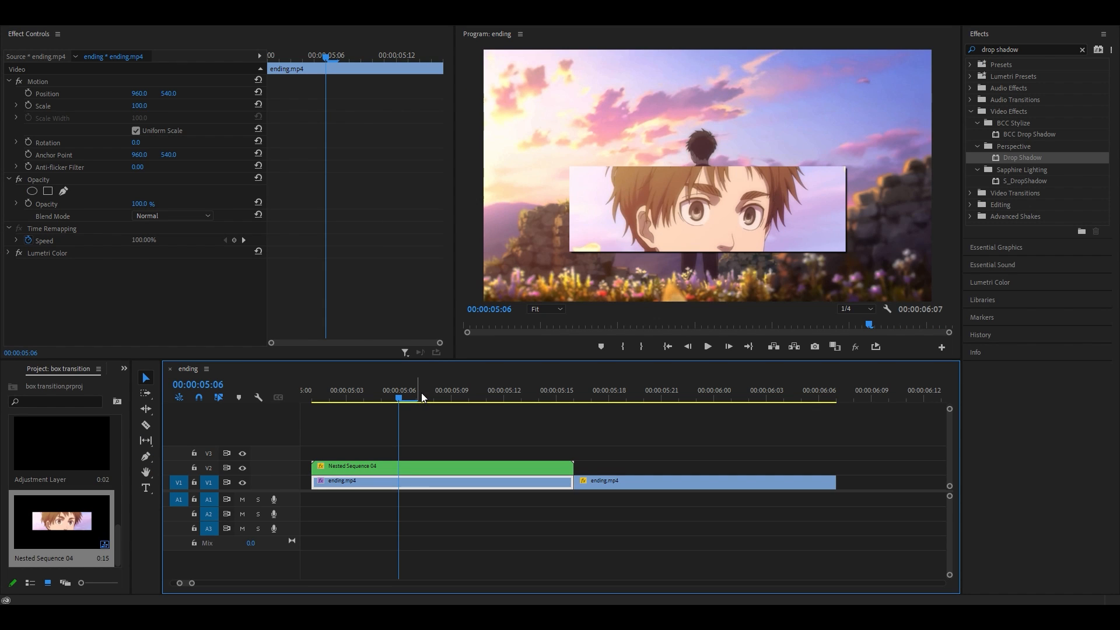
{"action": "left_click", "coordinate": [539, 389]}
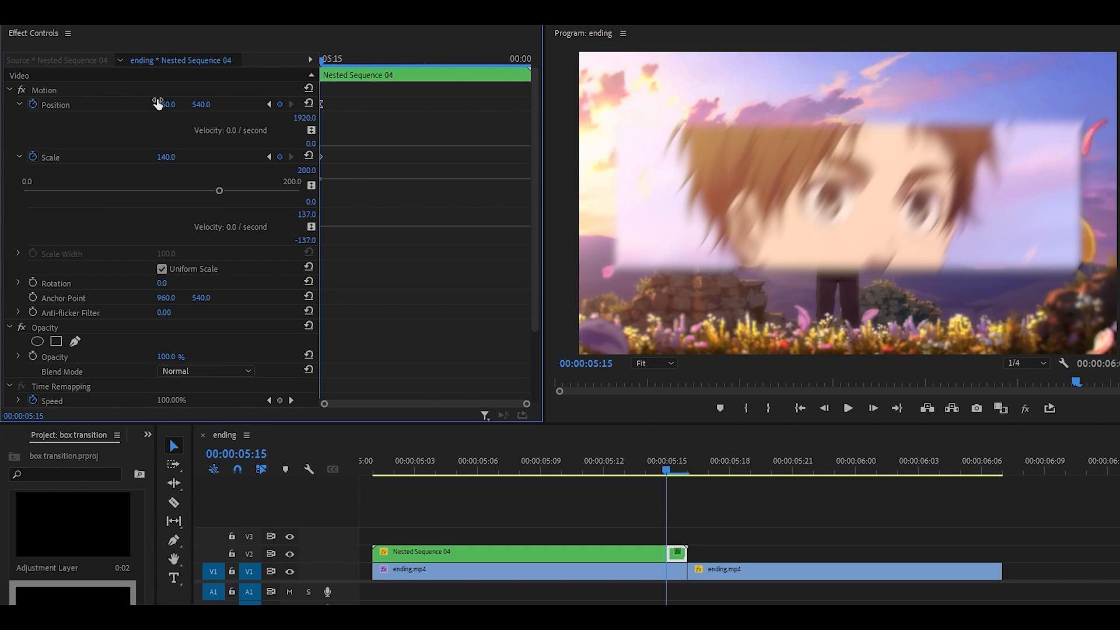
Nudge the twitch frame off-centre, set its Directional Blur length, and step to the following frames
{"action": "left_click_drag", "start_coordinate": [165, 104], "coordinate": [174, 104]}
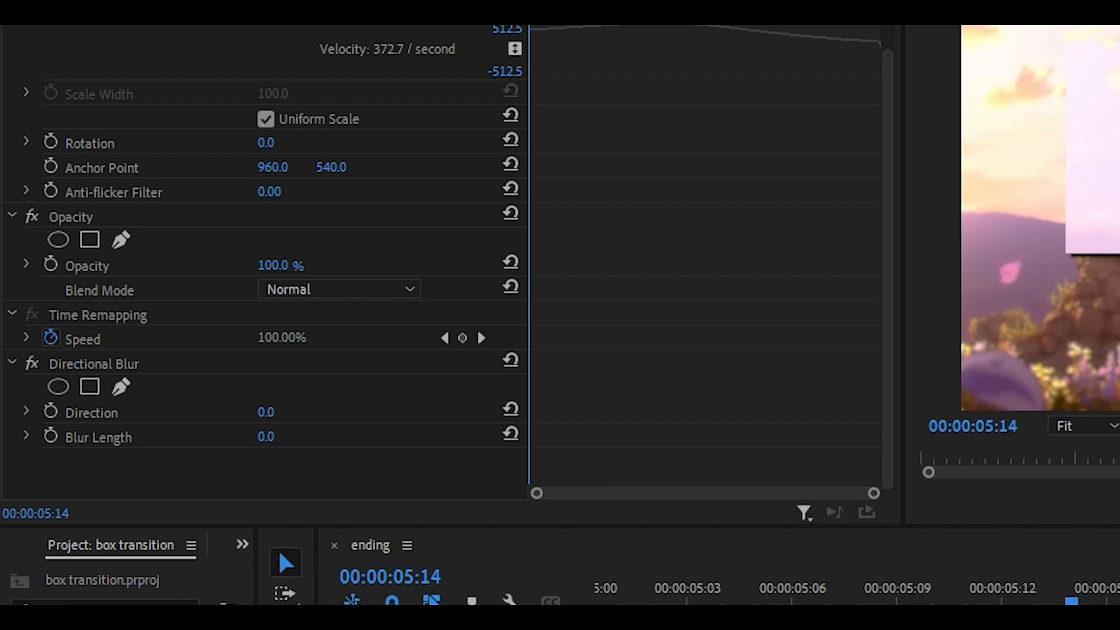
{"action": "double_click", "coordinate": [272, 412]}
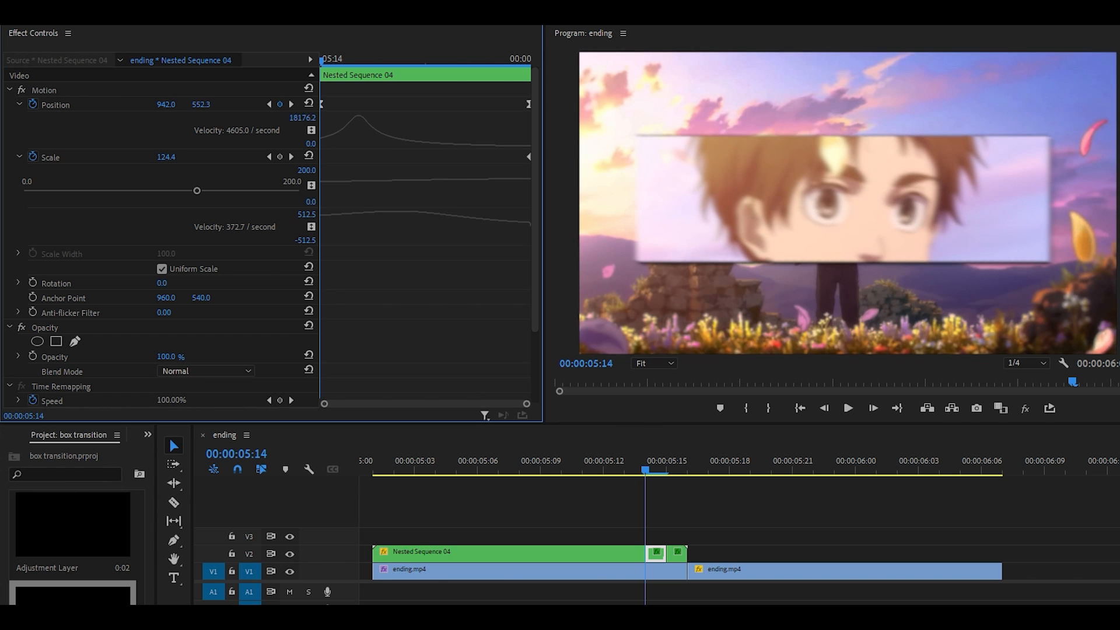
{"action": "key", "text": "`"}
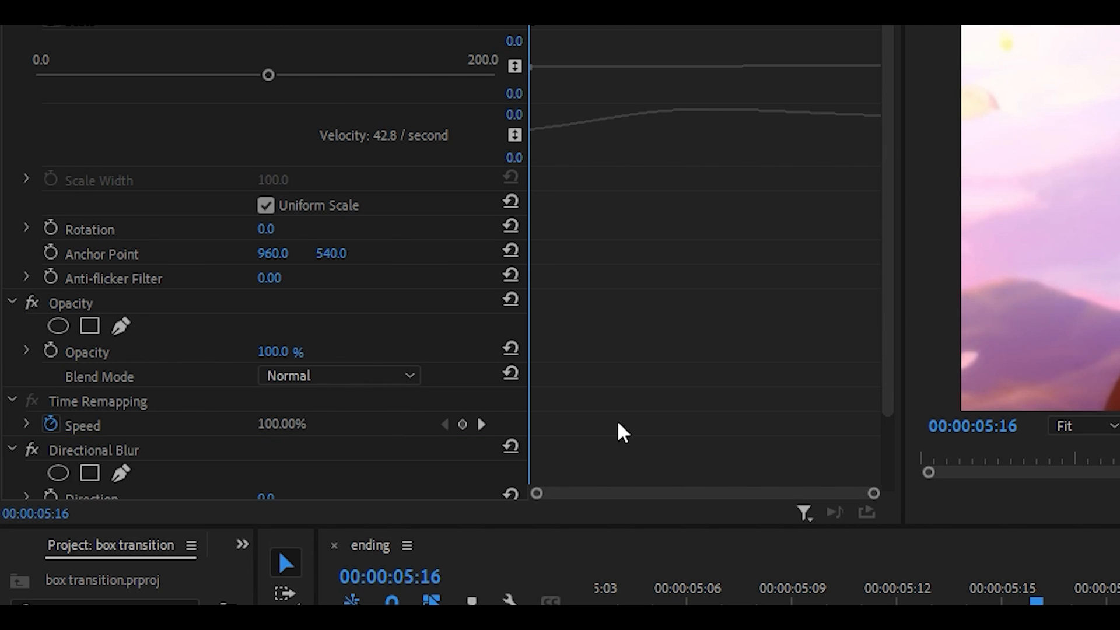
{"action": "scroll", "scroll_direction": "down", "scroll_amount": 3}
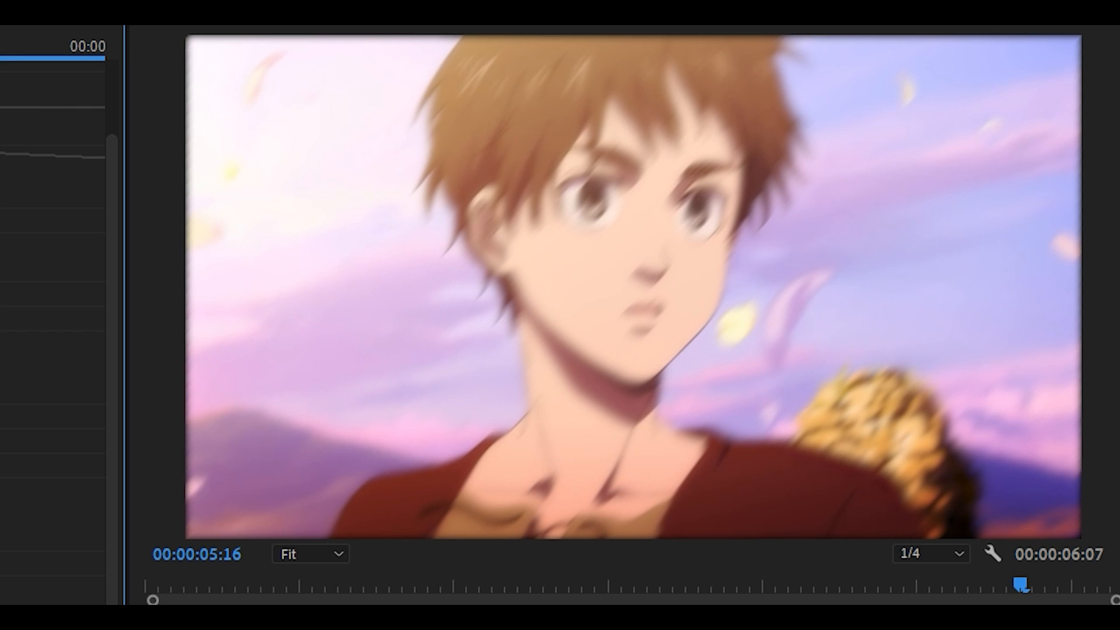
{"action": "mouse_move", "coordinate": [166, 152]}
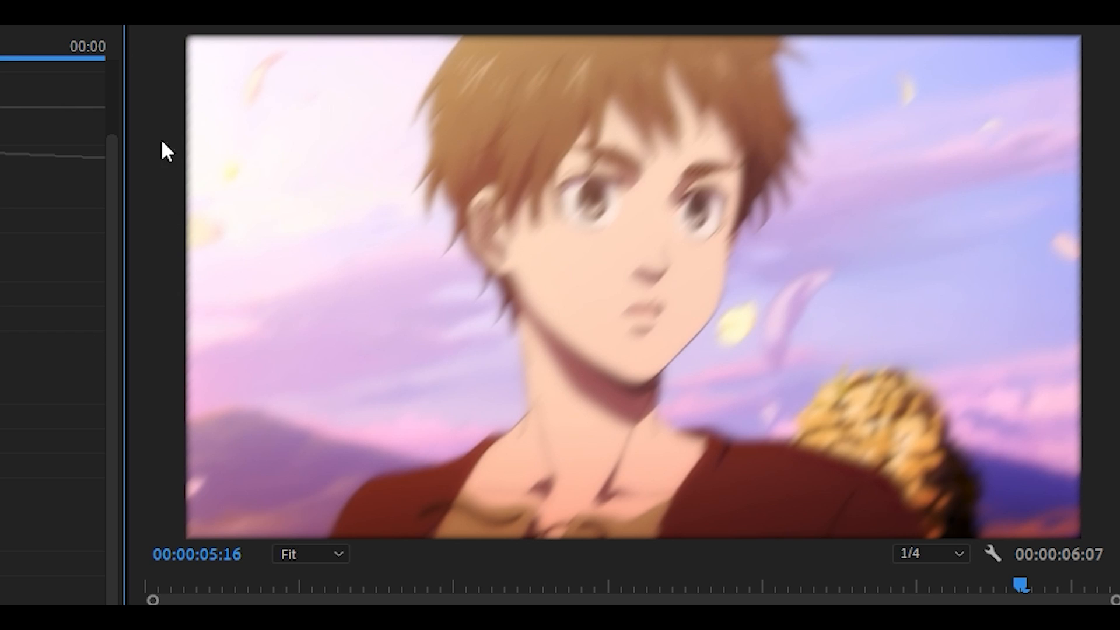